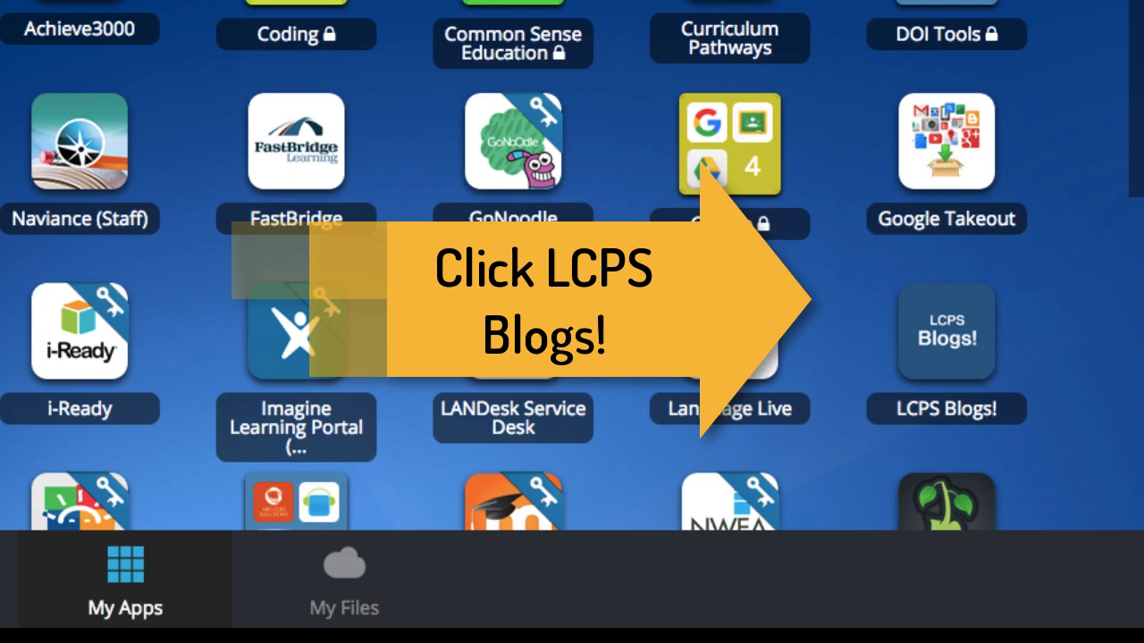
- Launch the LCPS Blogs! app from the My Apps collection in LCPS Go
{"action": "scroll", "scroll_direction": "down", "scroll_amount": 3}
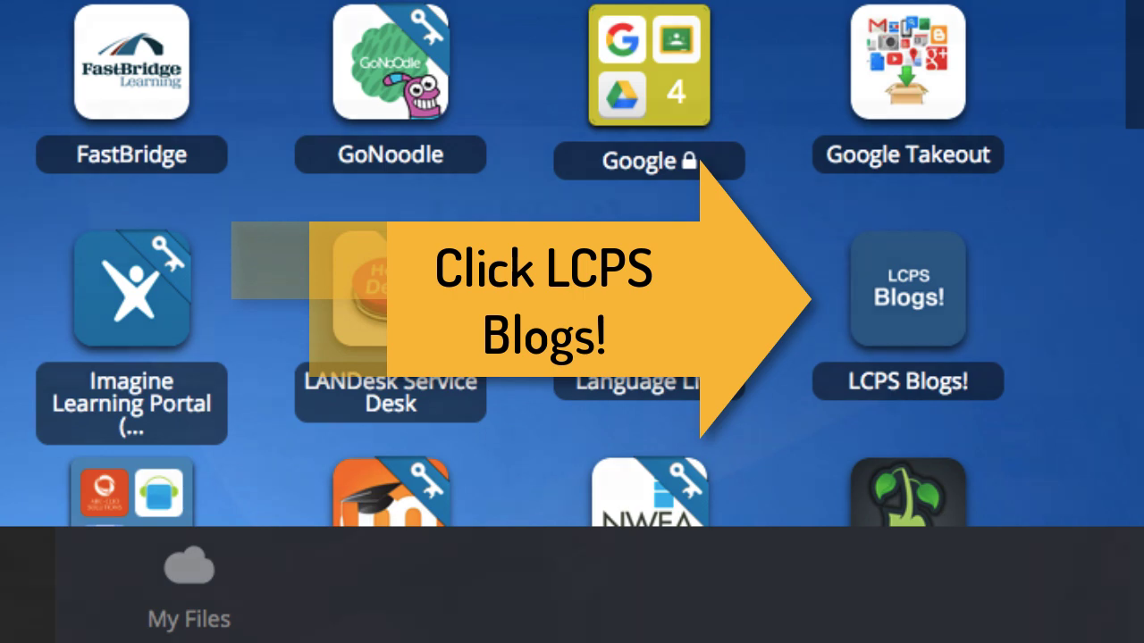
{"action": "left_click", "coordinate": [907, 289]}
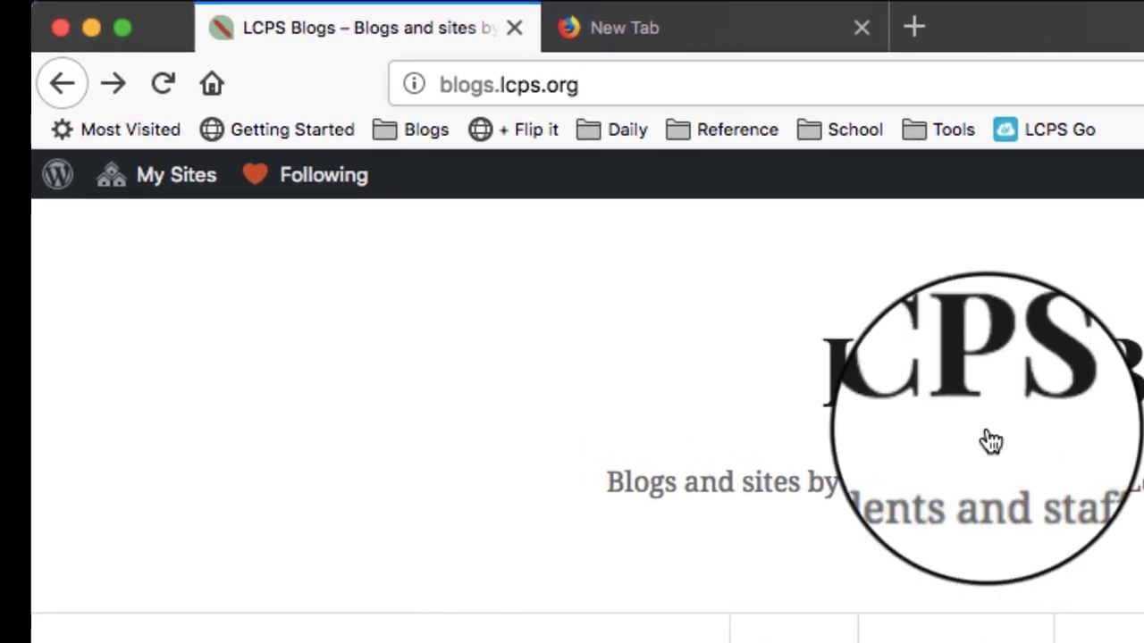
- Start a new post on the Zurput blog from My Sites
{"action": "left_click", "coordinate": [176, 175]}
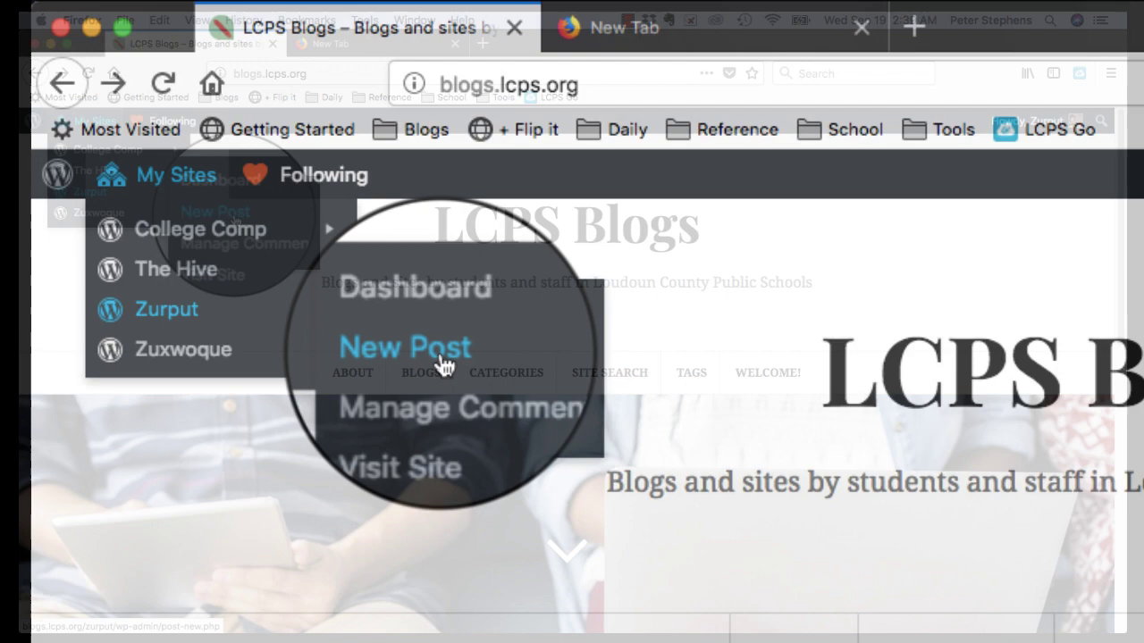
{"action": "left_click", "coordinate": [405, 347]}
{"action": "type", "text": "Shavaris"}
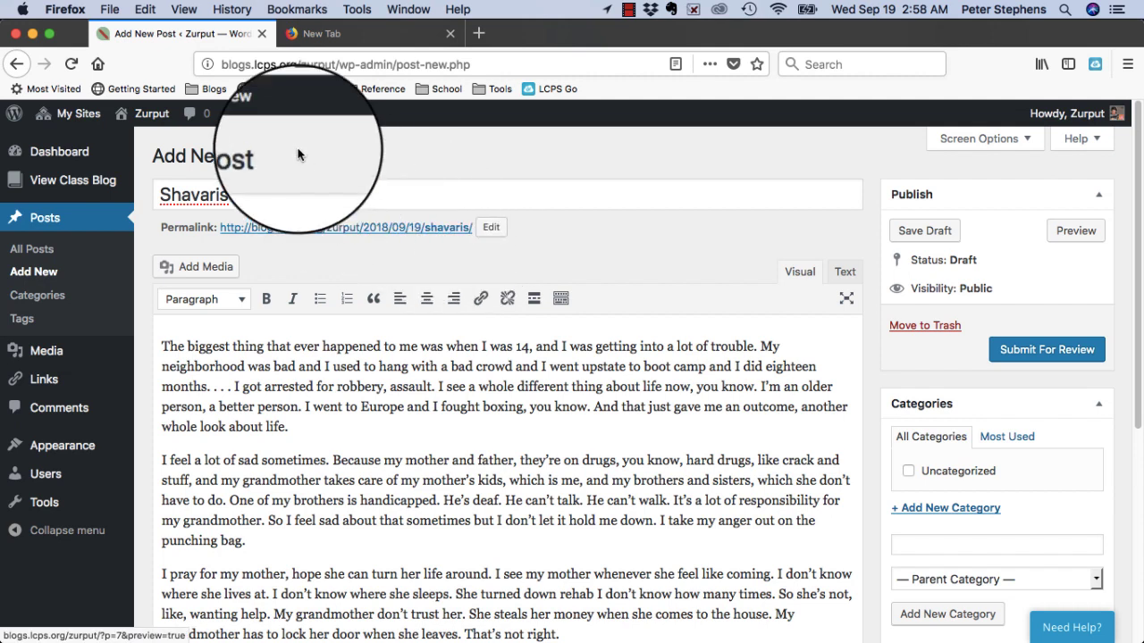
{"action": "mouse_move", "coordinate": [232, 194]}
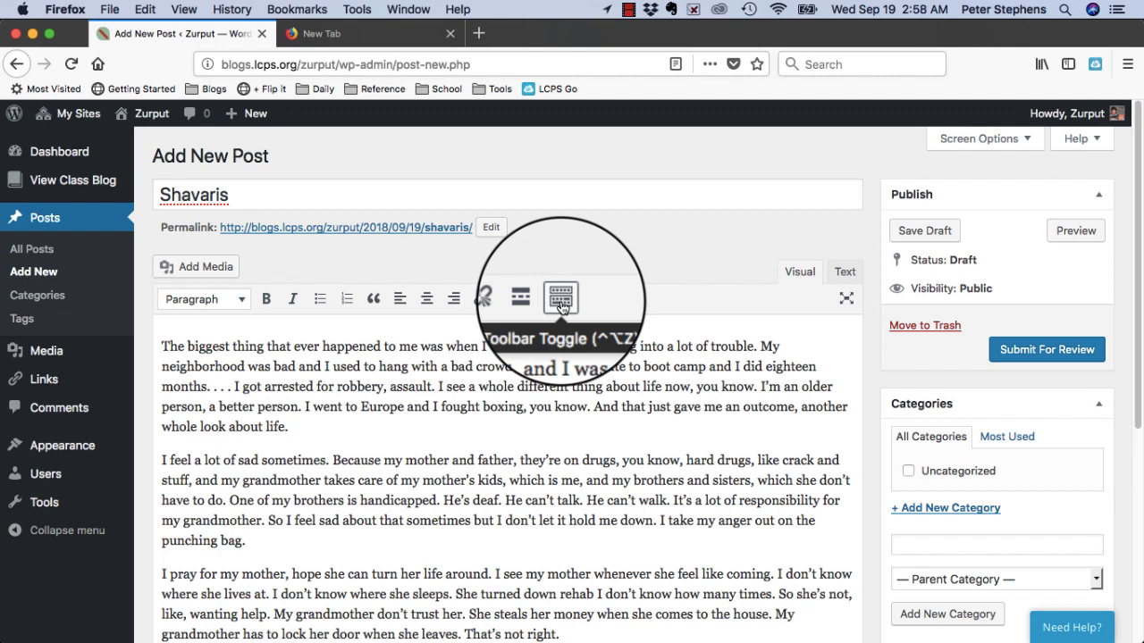
- Expand the editor toolbar to show the second row of formatting tools
{"action": "left_click", "coordinate": [560, 298]}
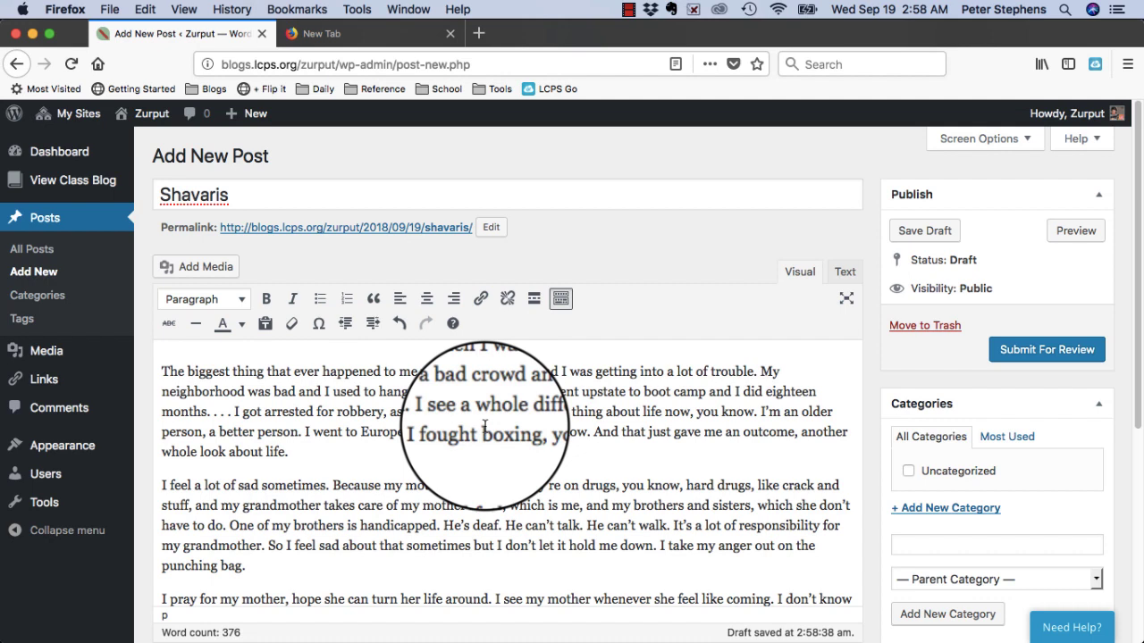
{"action": "mouse_move", "coordinate": [932, 445]}
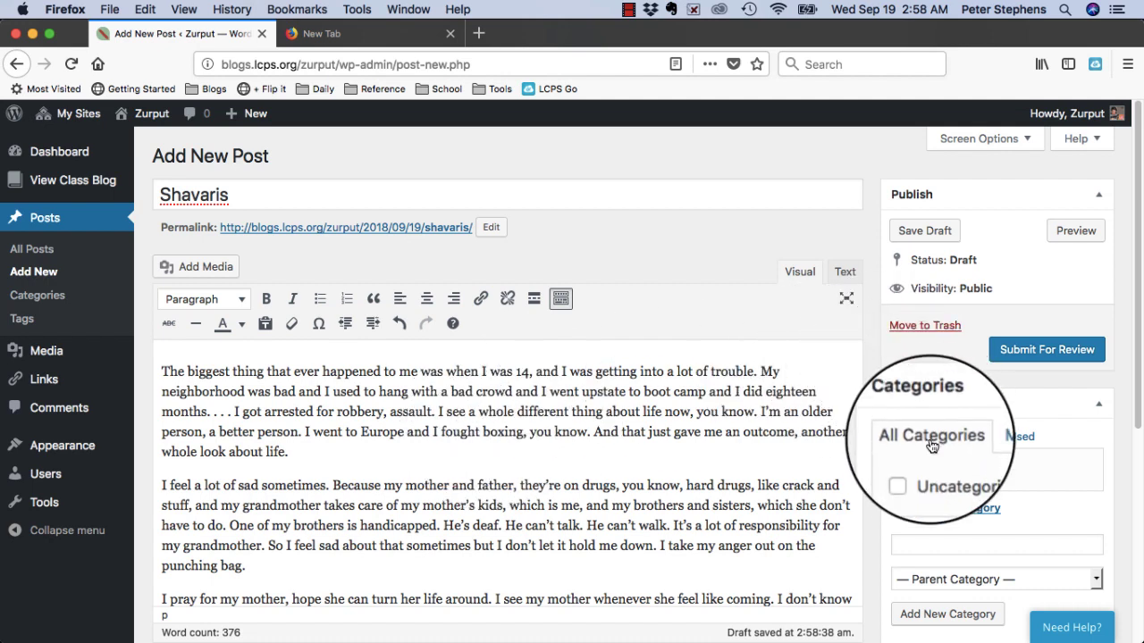
- Add a new 'Profile' category and tick it for the Shavaris post
{"action": "left_click", "coordinate": [935, 508]}
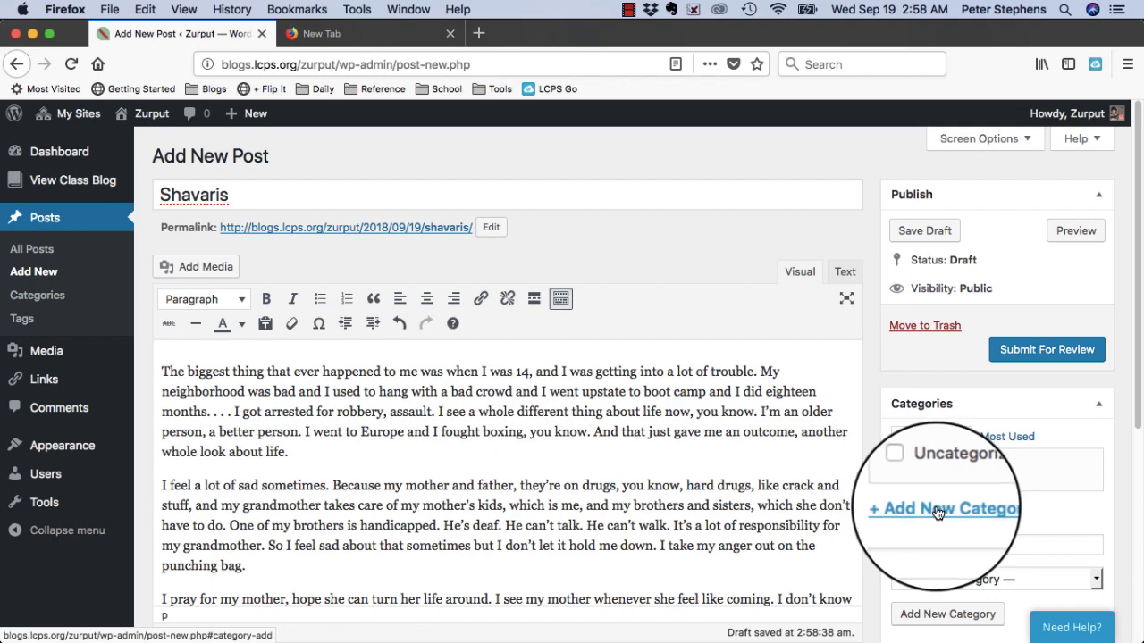
{"action": "scroll", "scroll_direction": "down", "scroll_amount": 3}
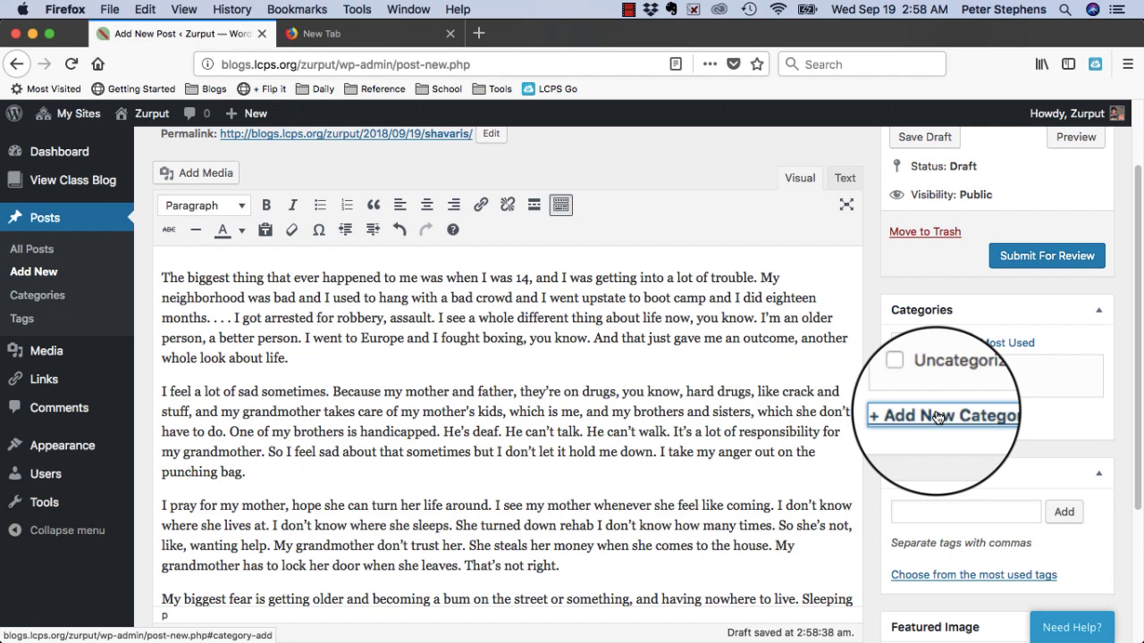
{"action": "left_click", "coordinate": [940, 416]}
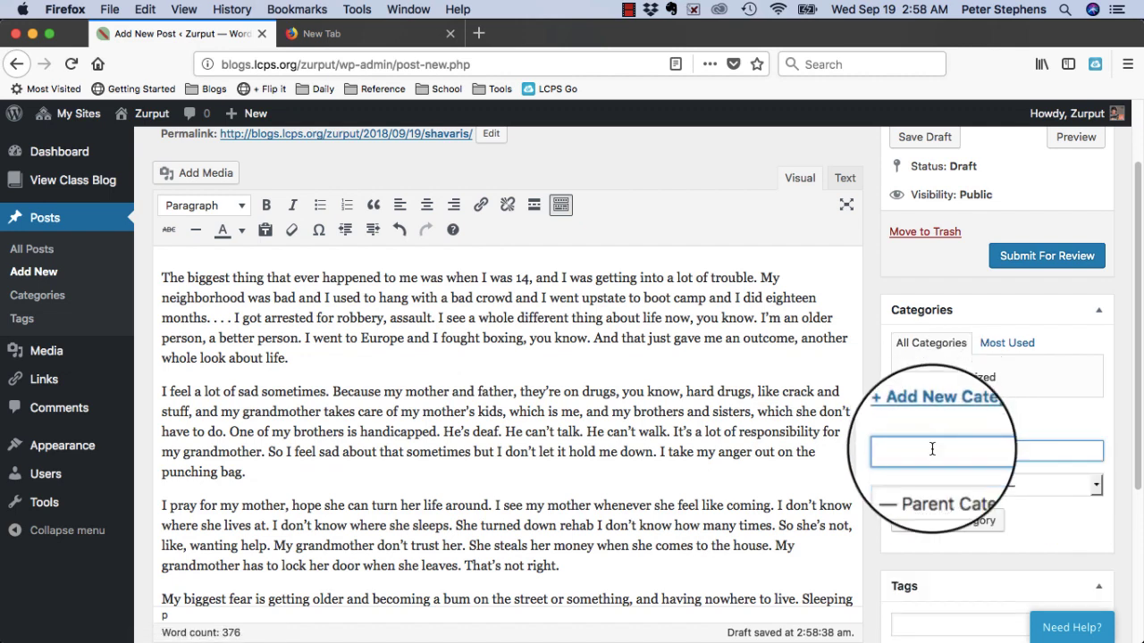
{"action": "type", "text": "P"}
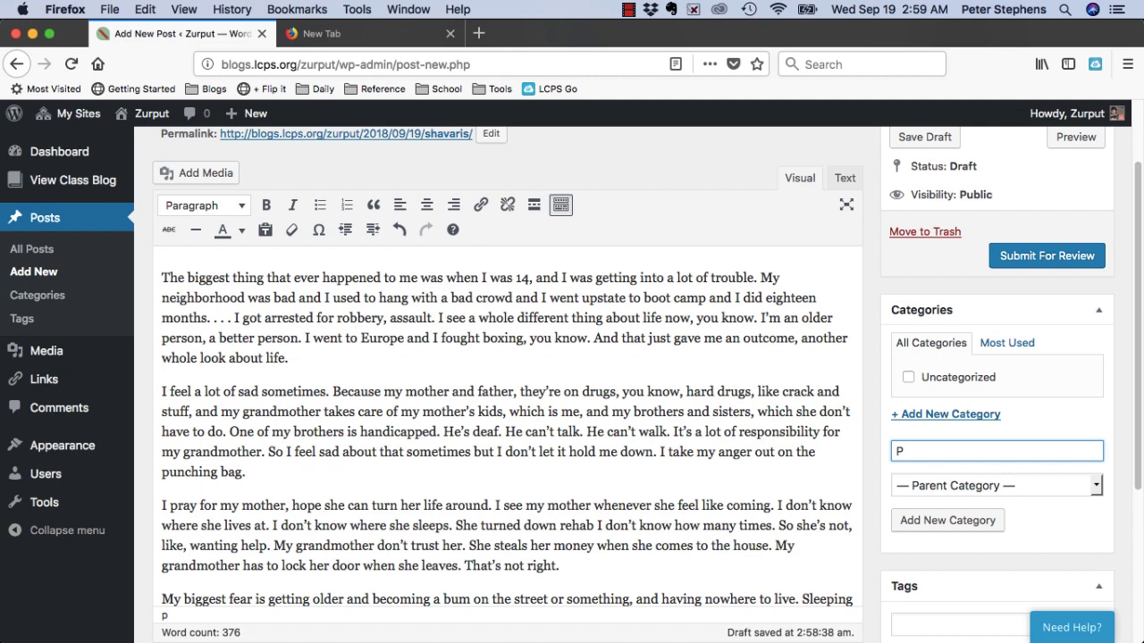
{"action": "type", "text": "rofile"}
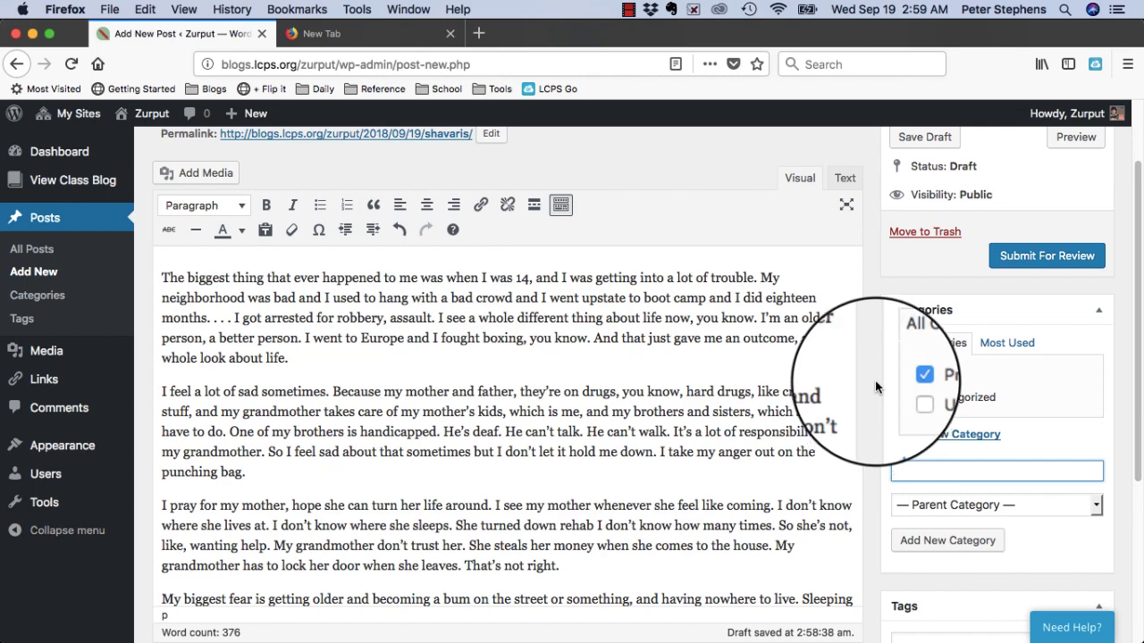
{"action": "scroll", "scroll_direction": "up", "scroll_amount": 3}
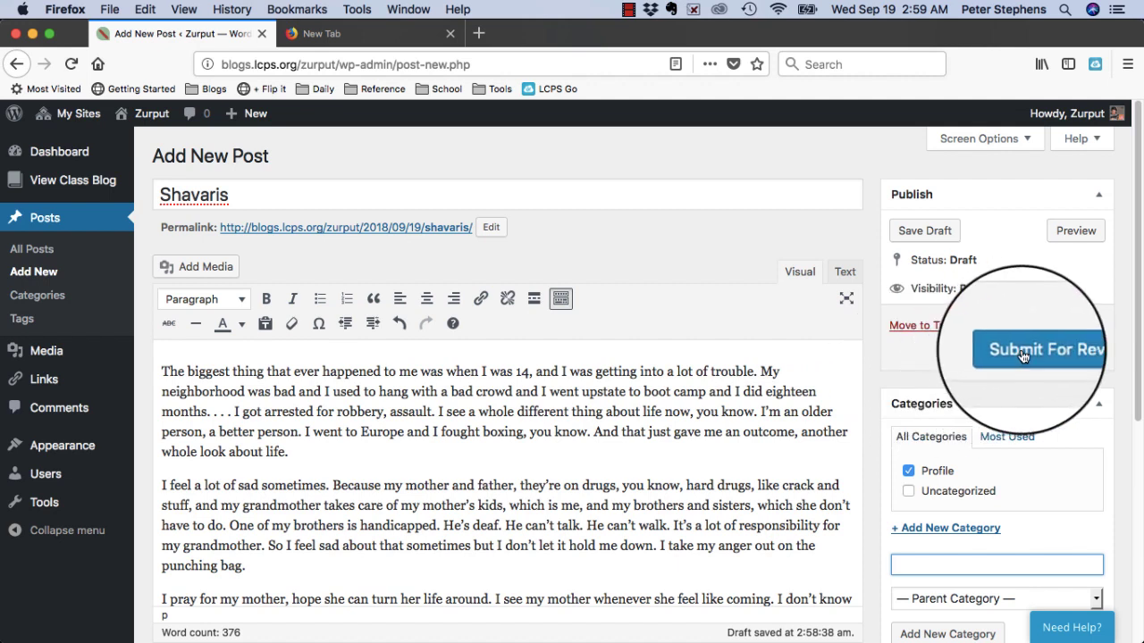
- Submit the Shavaris post for review and open its preview
{"action": "left_click", "coordinate": [1038, 348]}
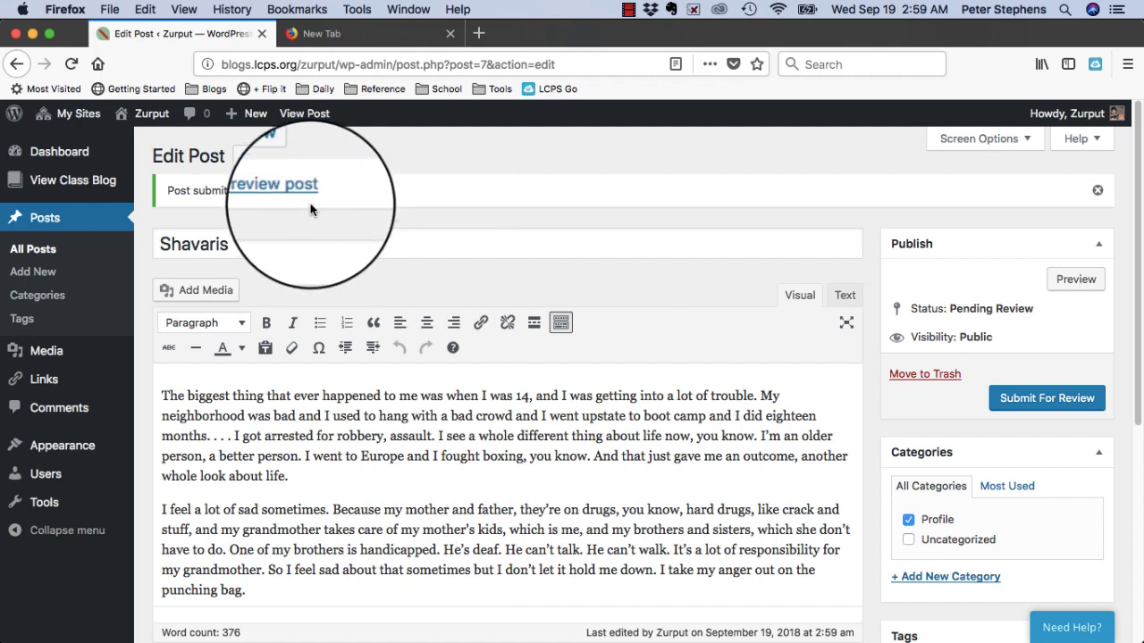
{"action": "left_click", "coordinate": [274, 184]}
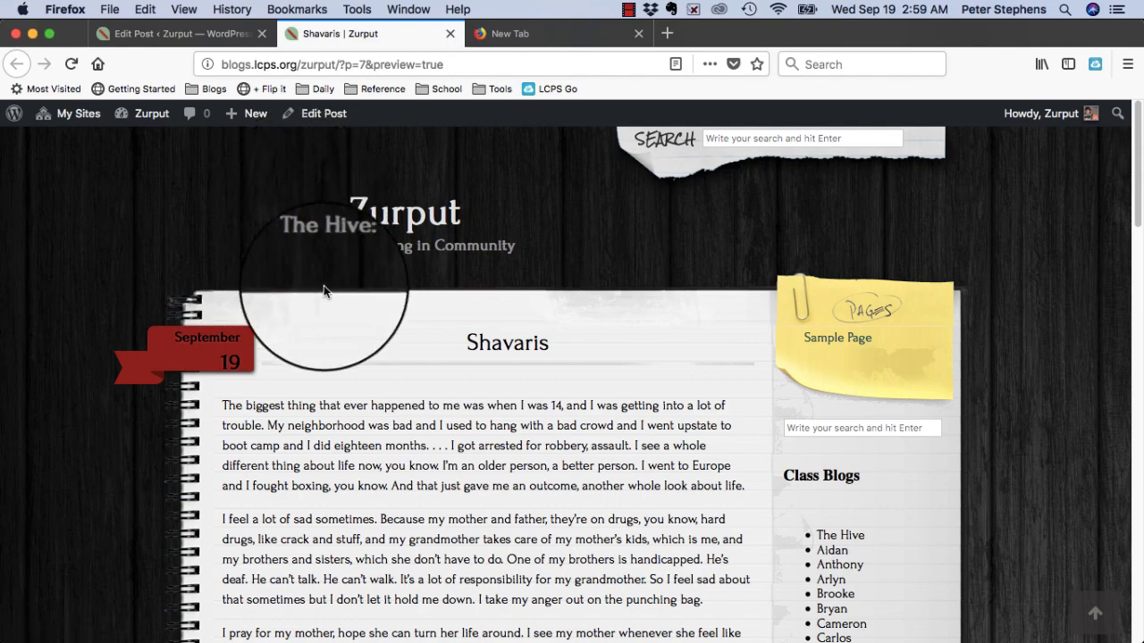
{"action": "scroll", "scroll_direction": "down", "scroll_amount": 3}
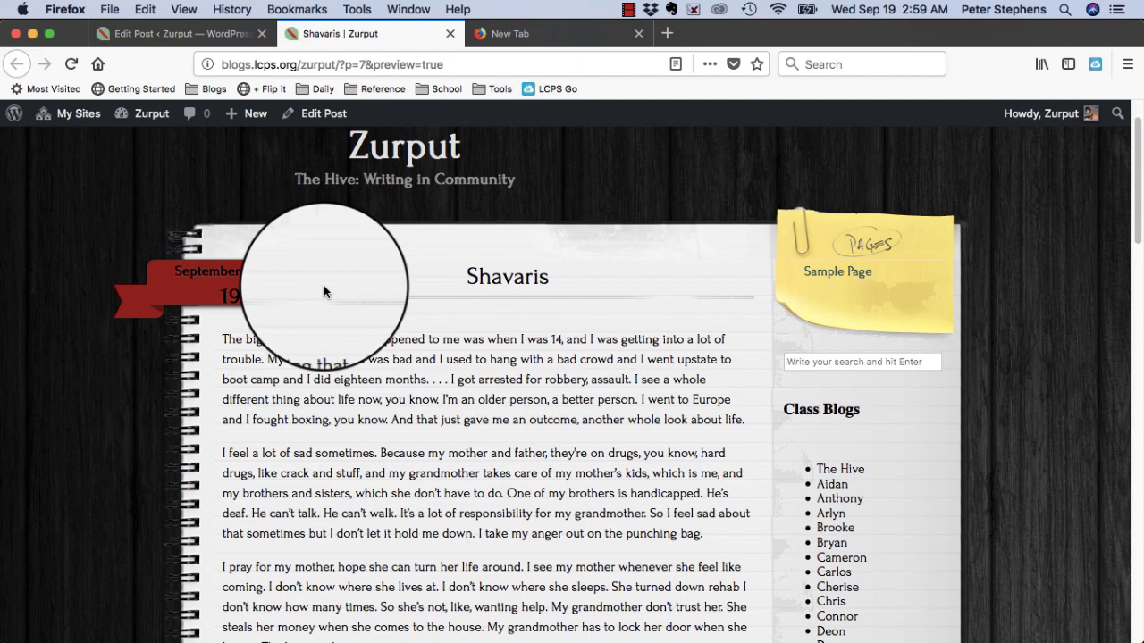
{"action": "scroll", "scroll_direction": "down", "scroll_amount": 3}
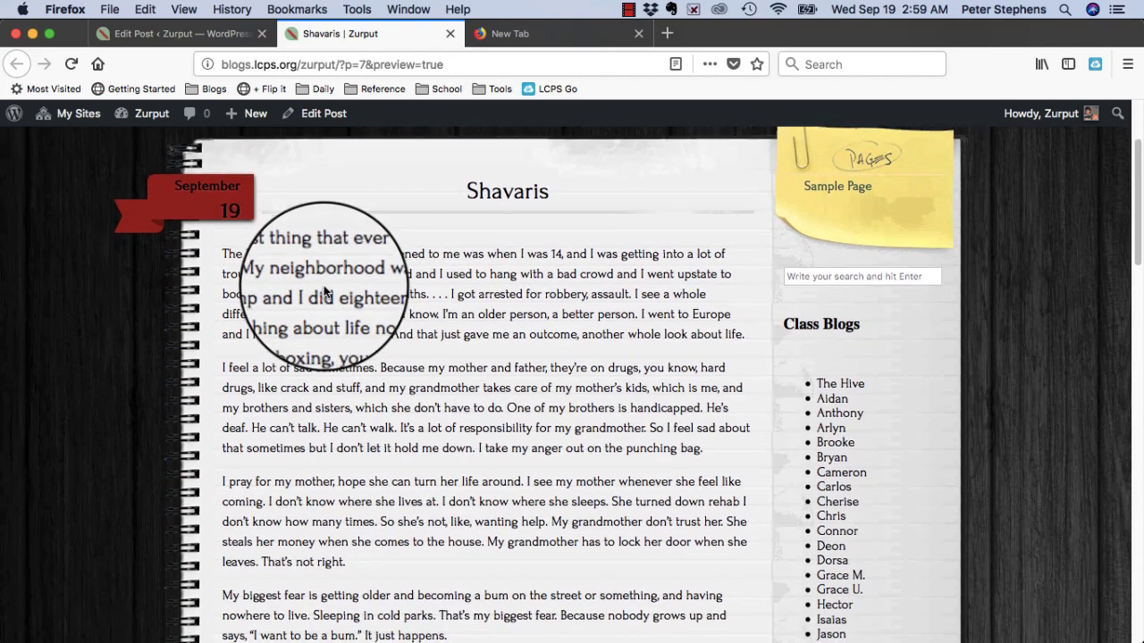
{"action": "scroll", "scroll_direction": "down", "scroll_amount": 3}
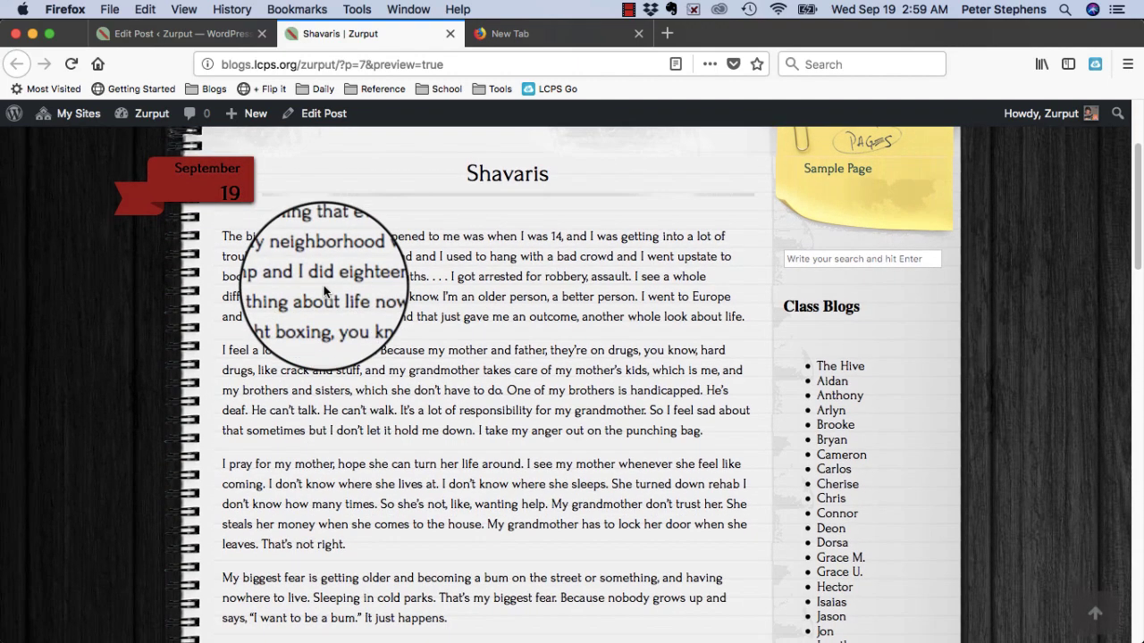
{"action": "scroll", "scroll_direction": "up", "scroll_amount": 3}
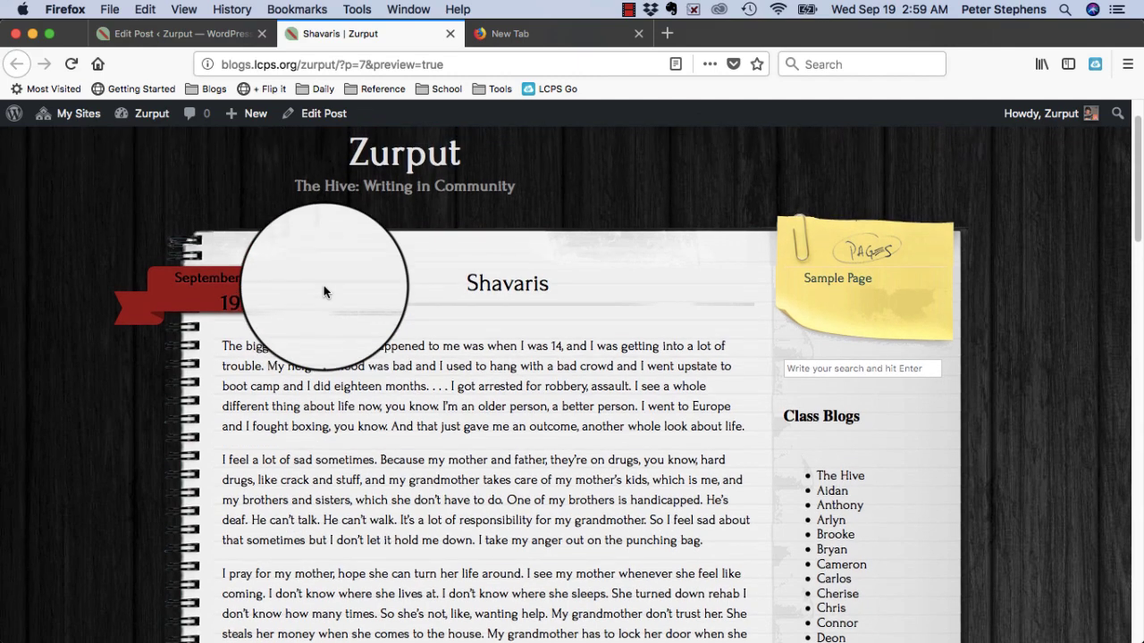